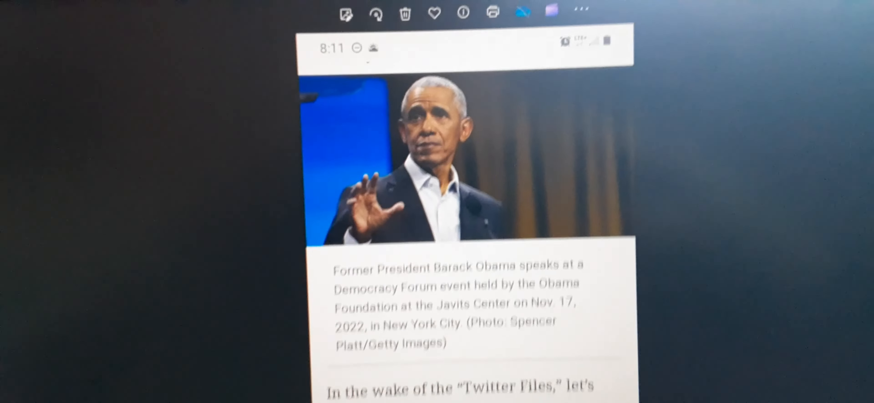
Resume playback of the microscope short on microplastic gut and stomach inflammation.
scroll("down", 3)
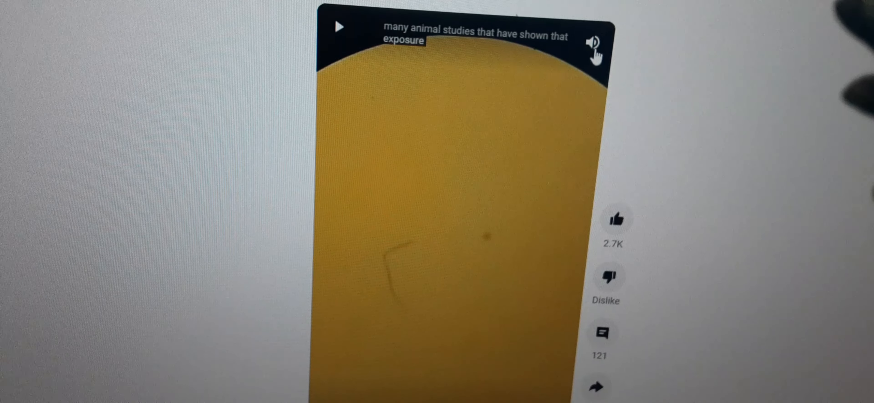
left_click(338, 27)
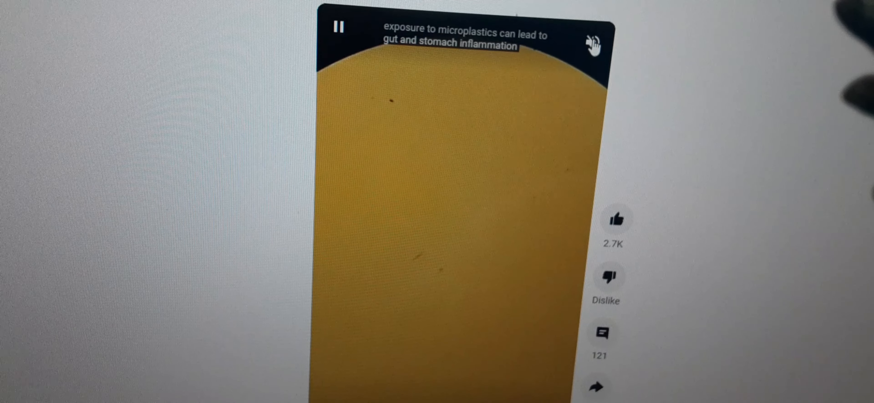
left_click(592, 42)
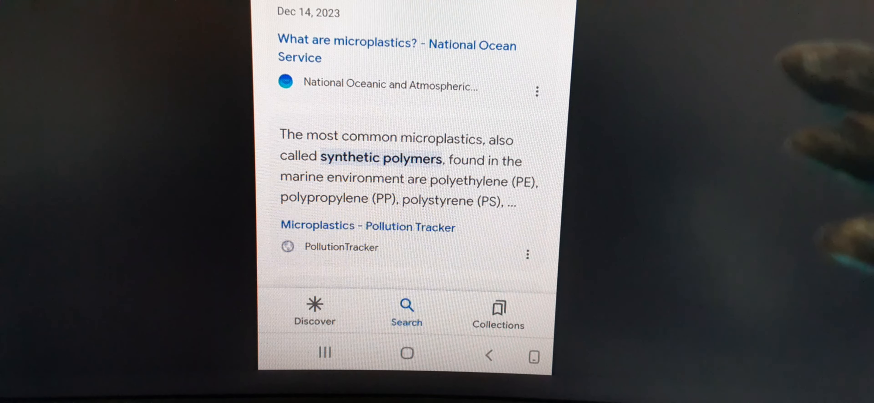
Scroll the results to the 'People also ask' answer naming synthetic textiles as the biggest microplastic source.
scroll("down", 3)
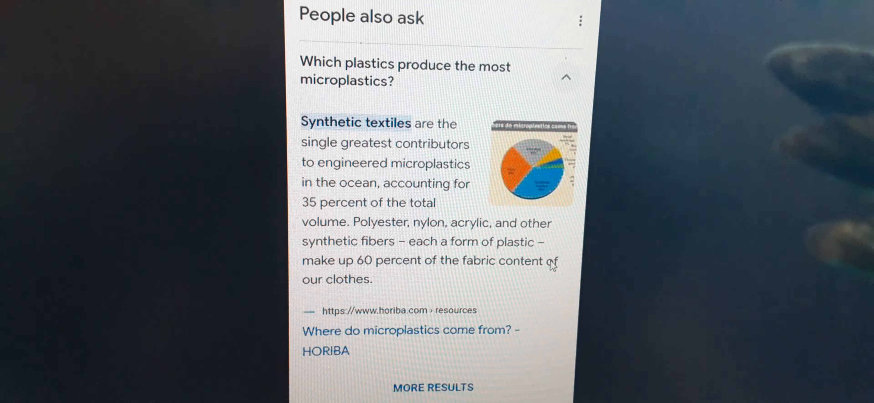